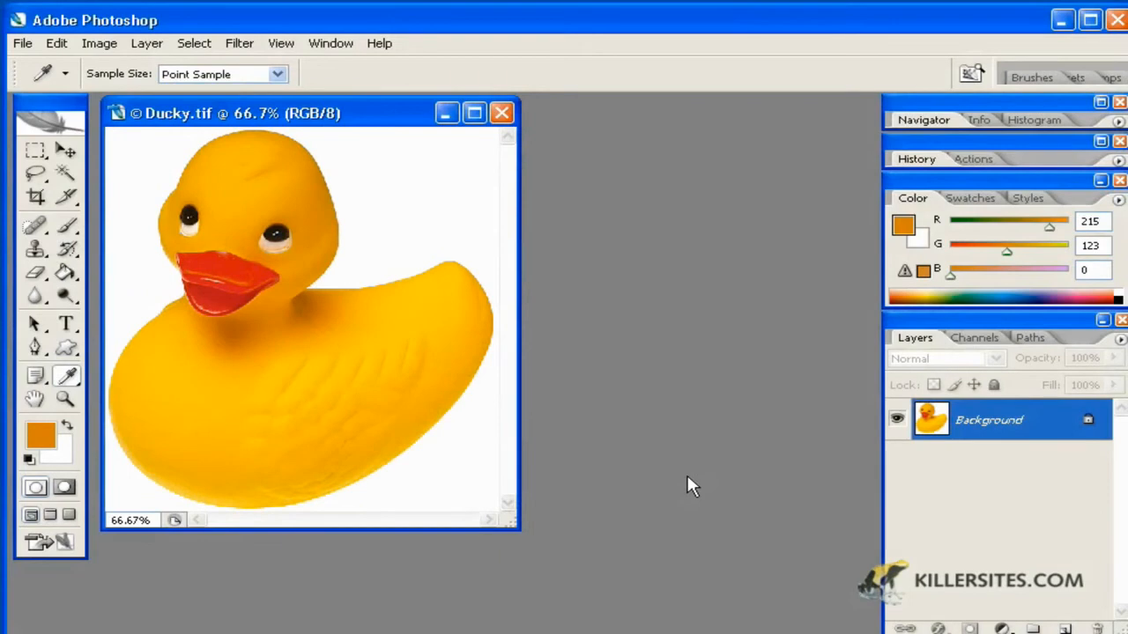
mouse_move(797, 209)
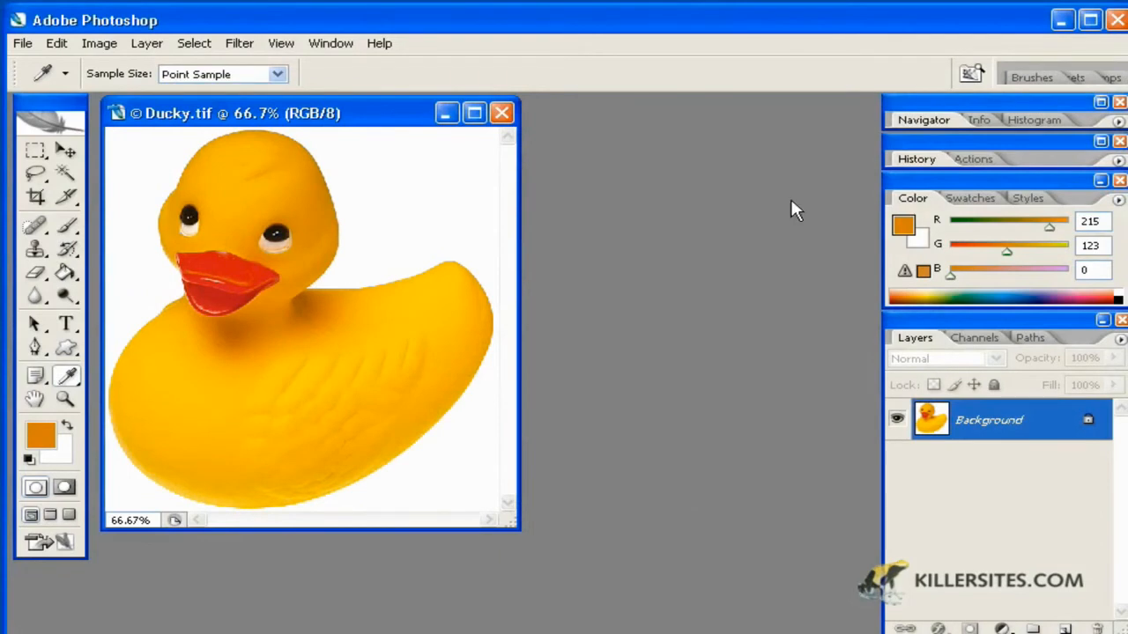
mouse_move(691, 144)
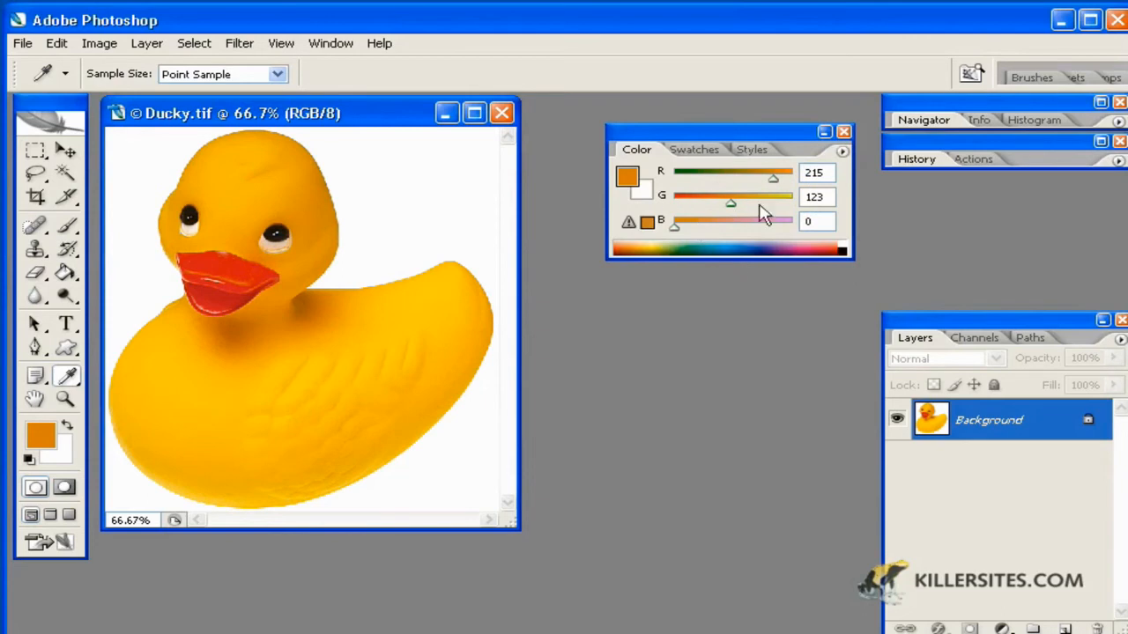
mouse_move(643, 197)
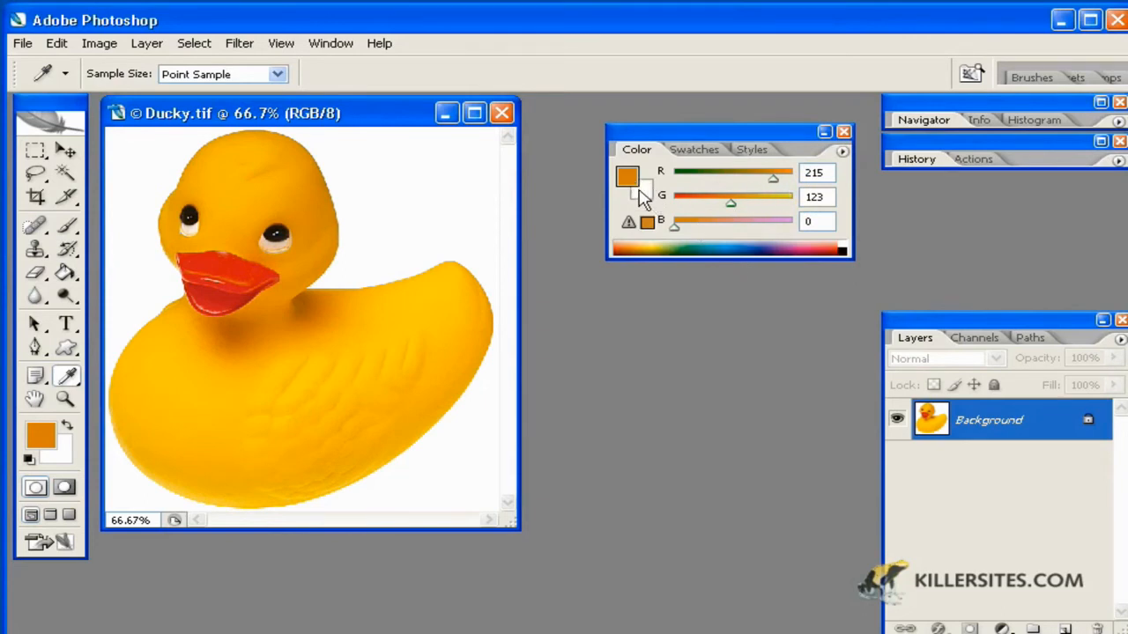
mouse_move(644, 202)
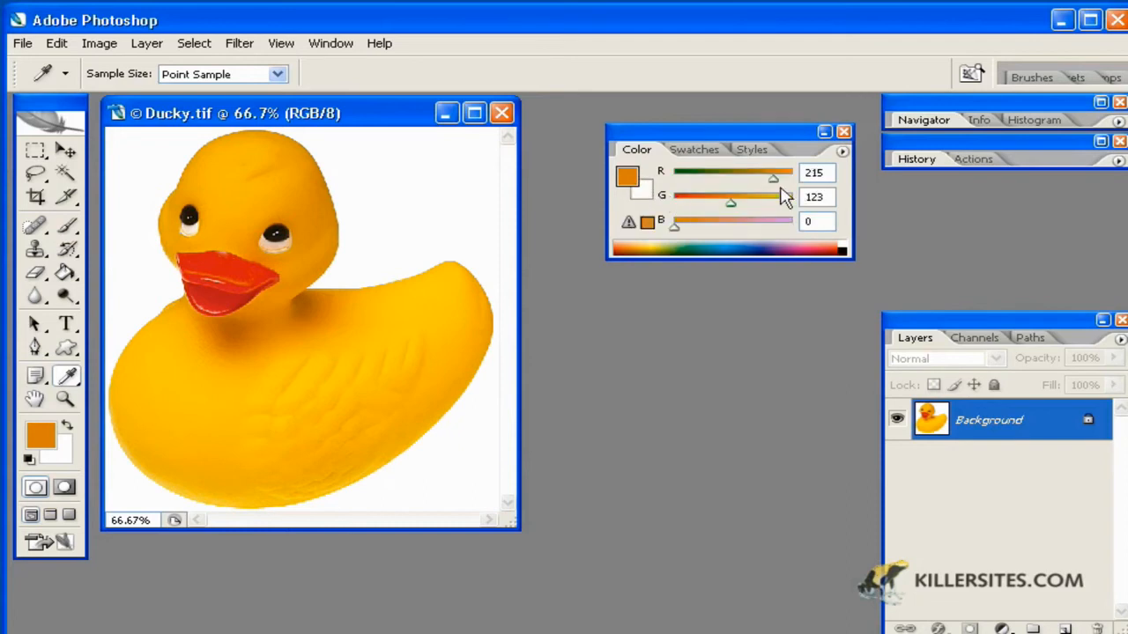
Vary the foreground's red and green sliders, settling near red 222 and green 163.
left_click_drag(774, 178, 755, 178)
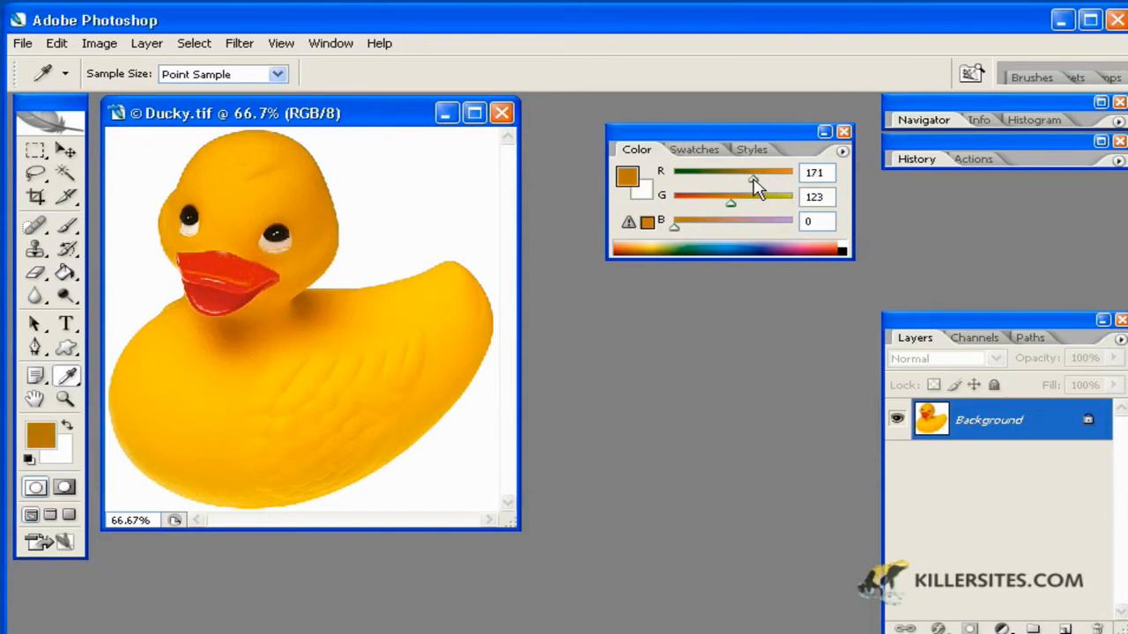
left_click_drag(754, 173, 744, 172)
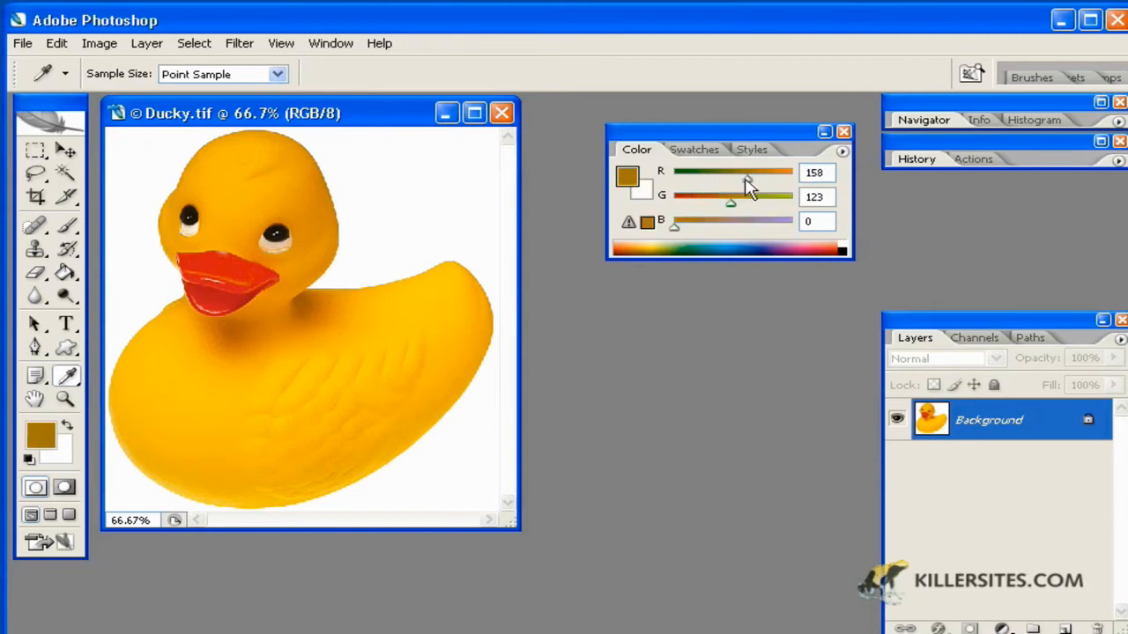
left_click_drag(731, 180, 777, 179)
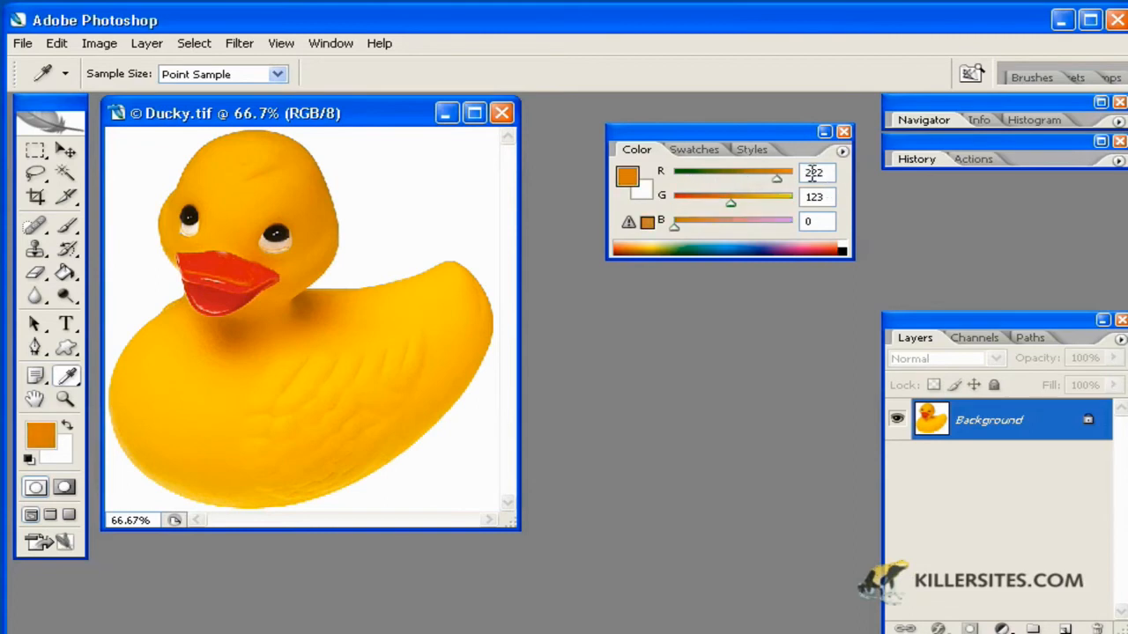
triple_click(812, 173)
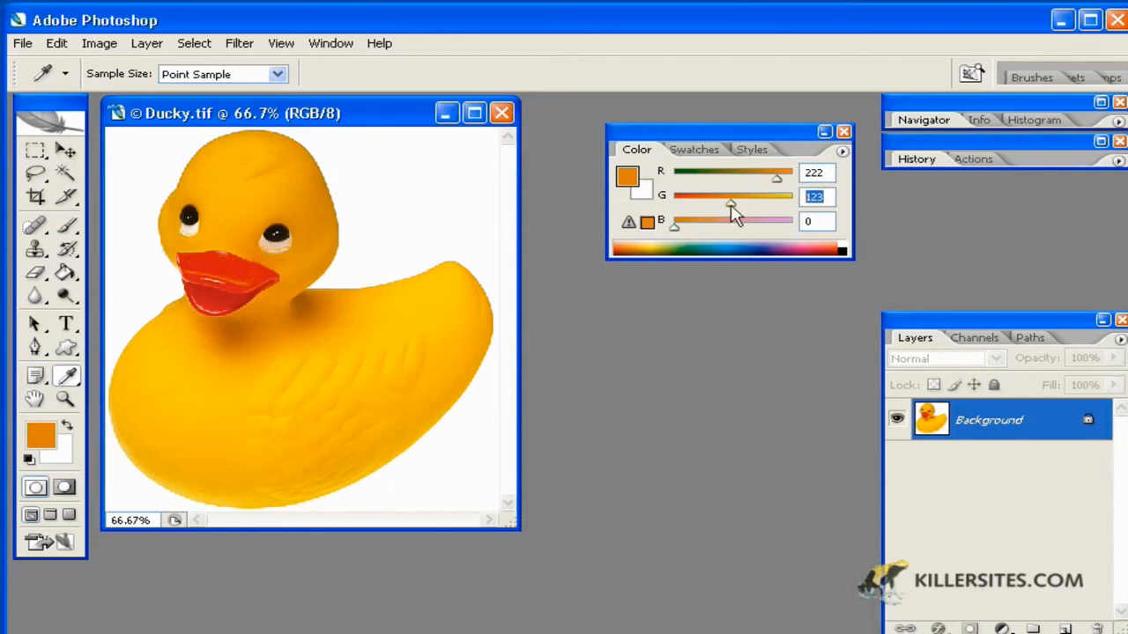
left_click_drag(730, 204, 749, 204)
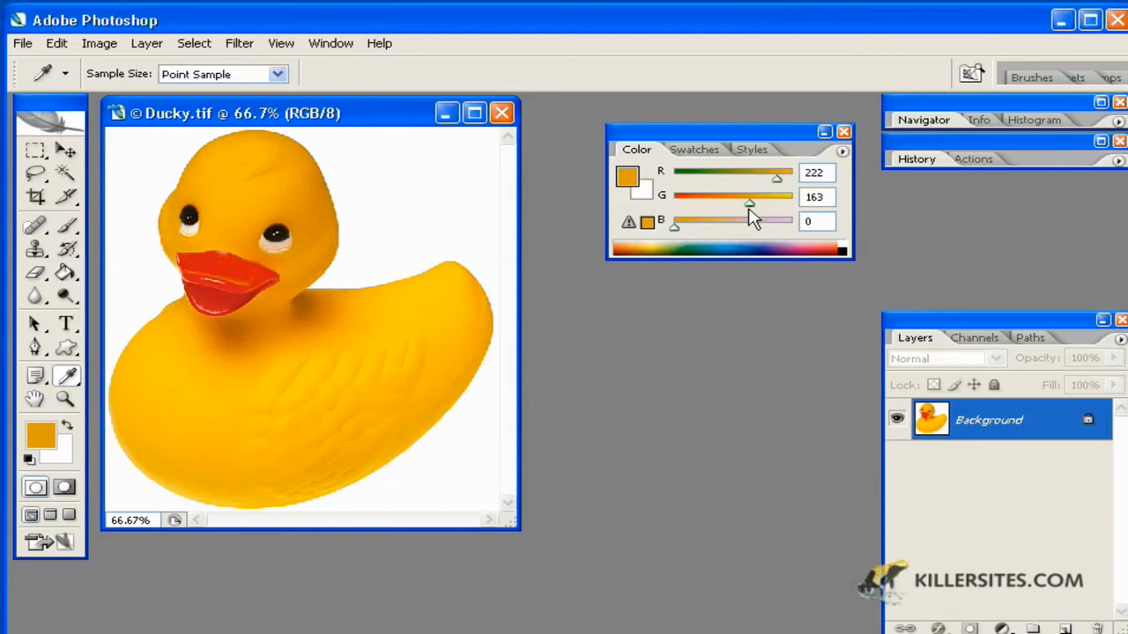
Pull all three channels down to black, then up to pure white (255, 255, 255).
left_click_drag(673, 222, 684, 222)
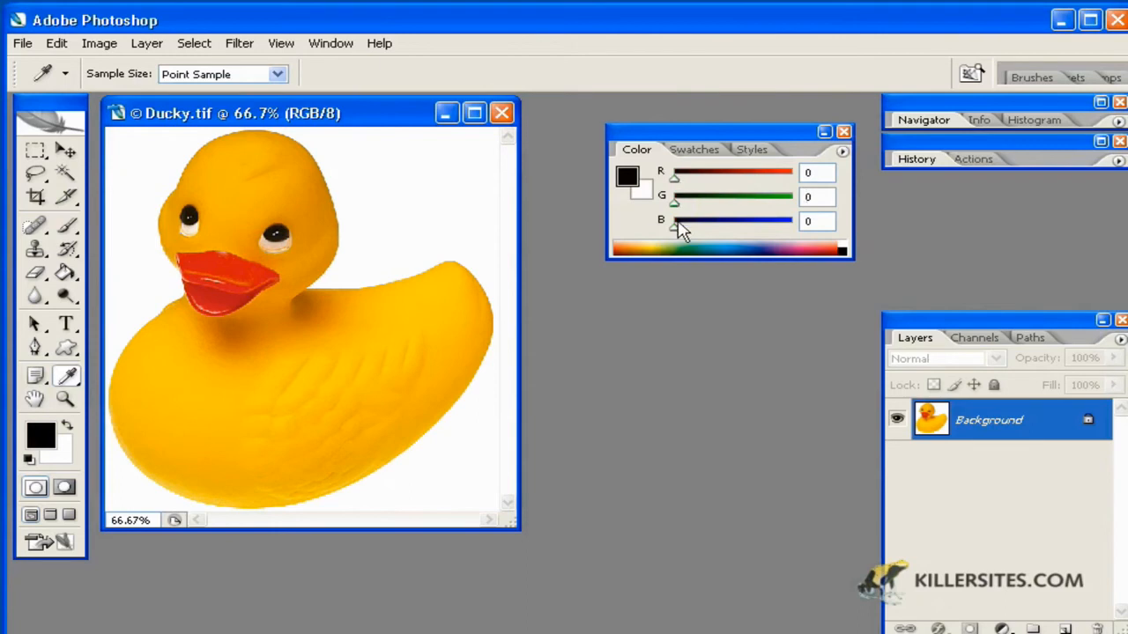
left_click_drag(673, 222, 791, 222)
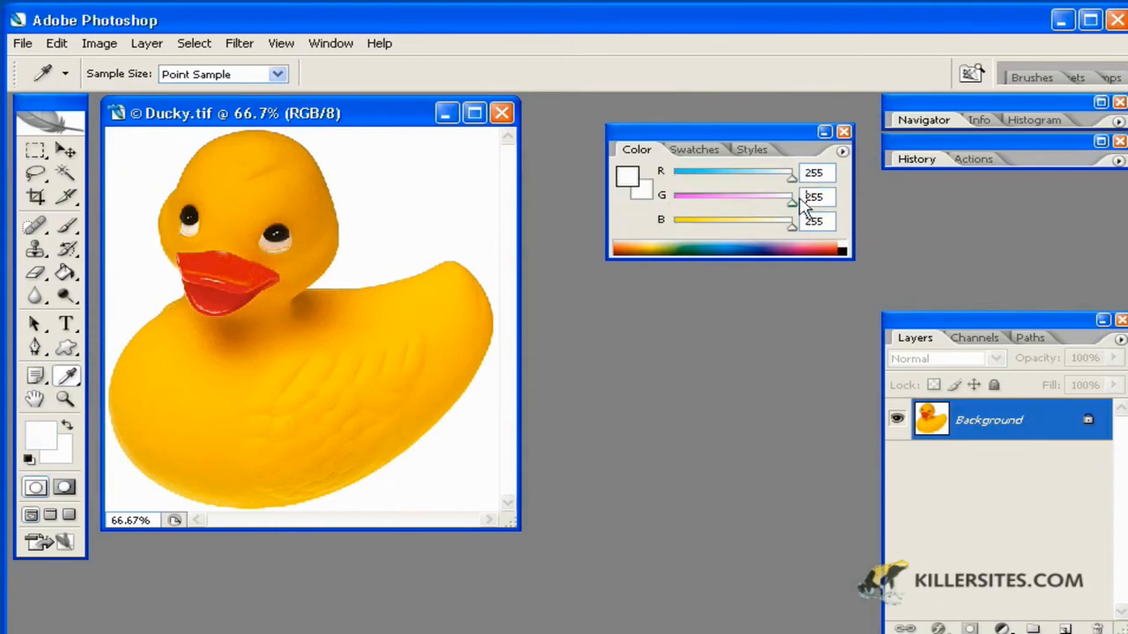
mouse_move(779, 150)
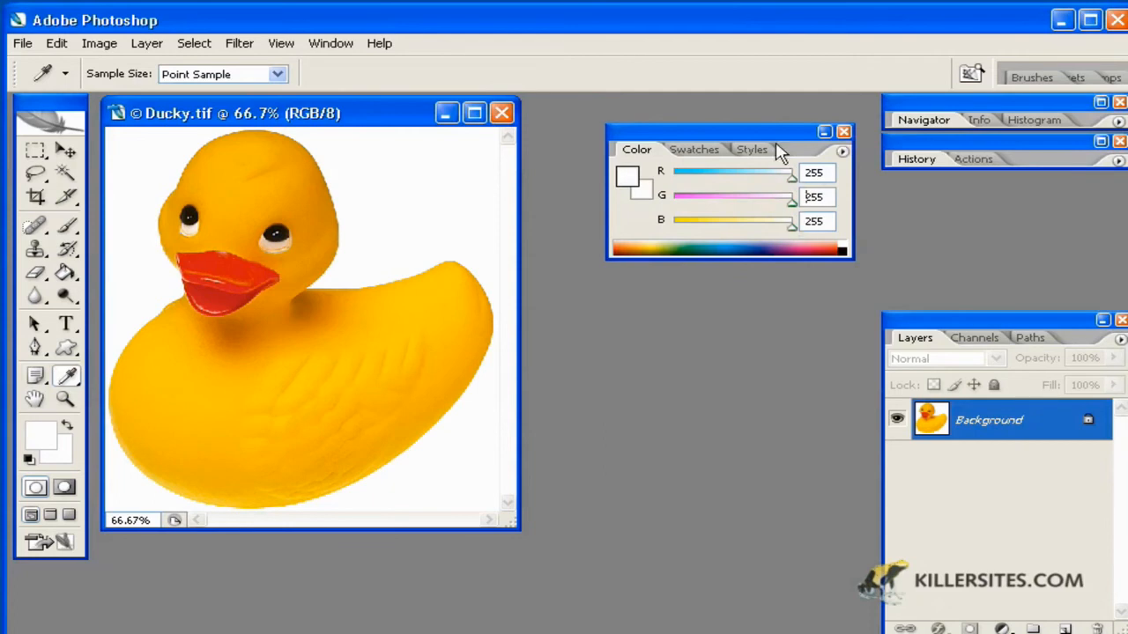
mouse_move(680, 250)
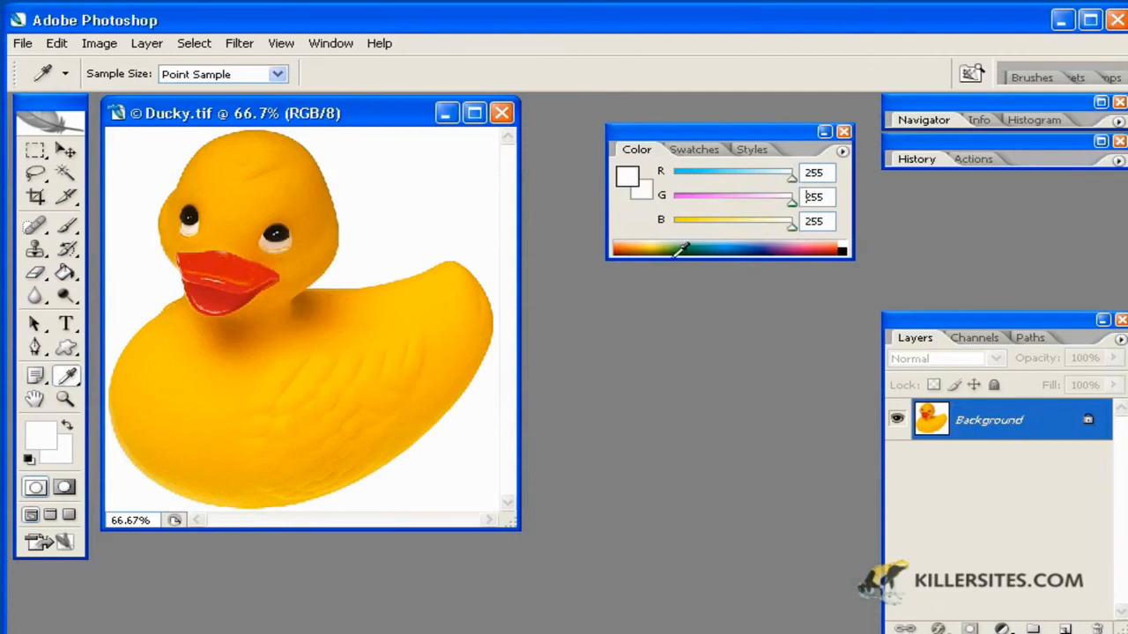
Pick a series of foreground colours from the spectrum bar: blue, pale, red, then yellows.
left_click(705, 250)
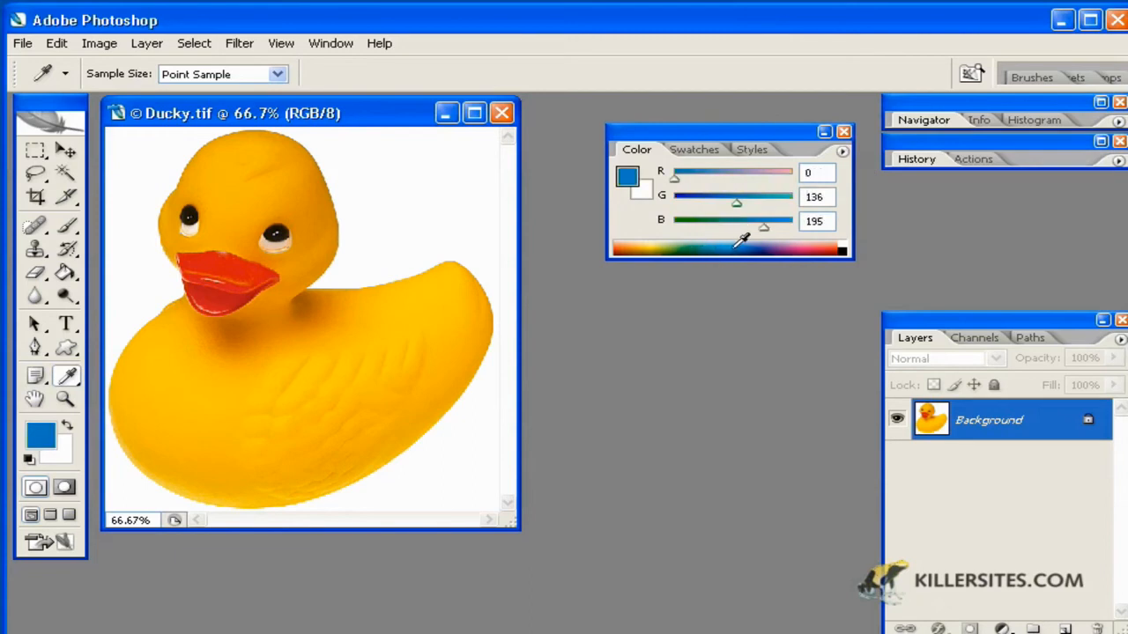
left_click(466, 293)
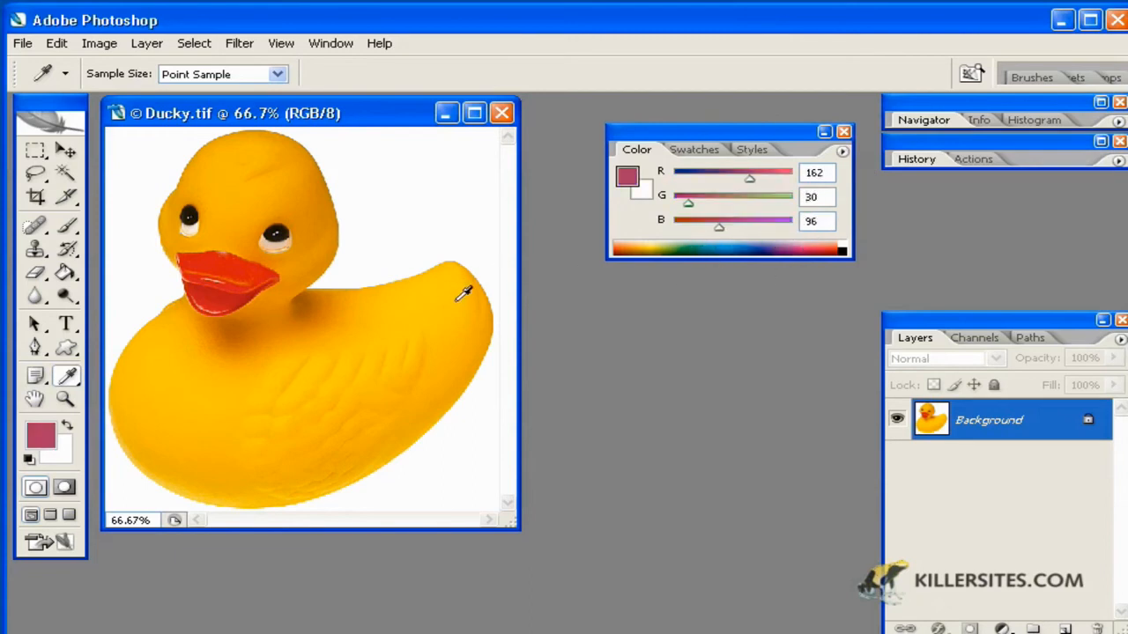
left_click(282, 194)
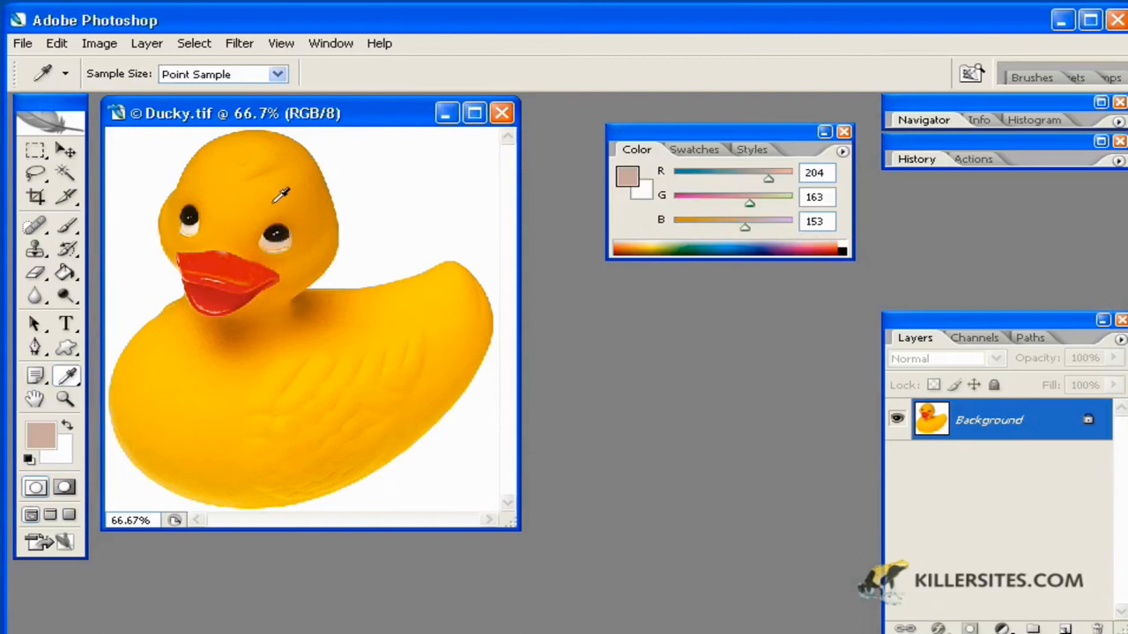
left_click(227, 310)
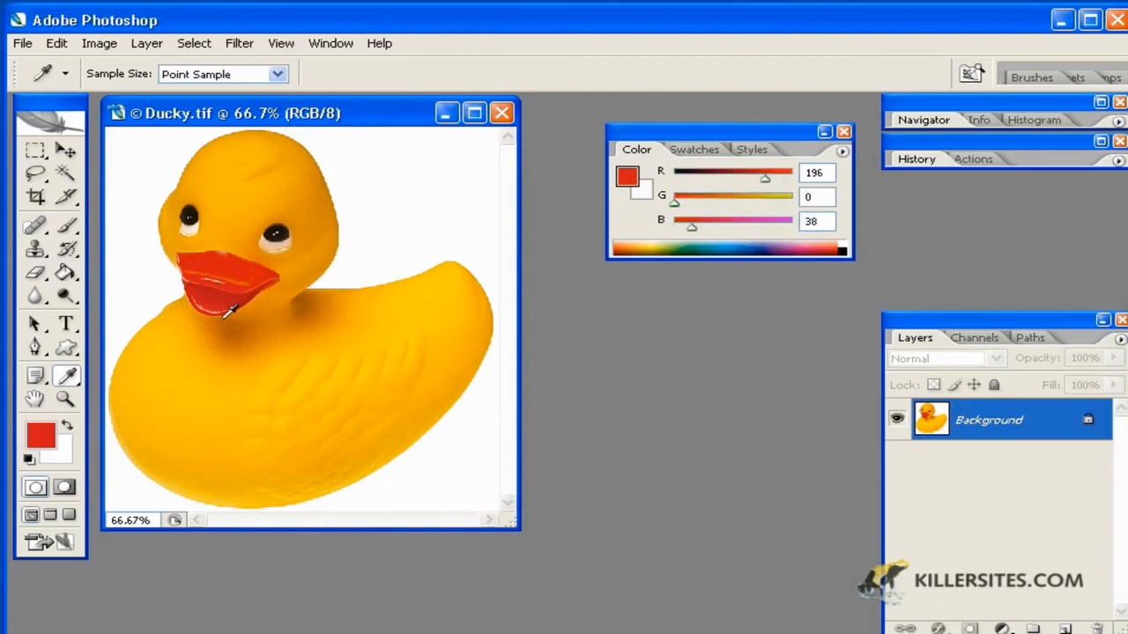
left_click(256, 157)
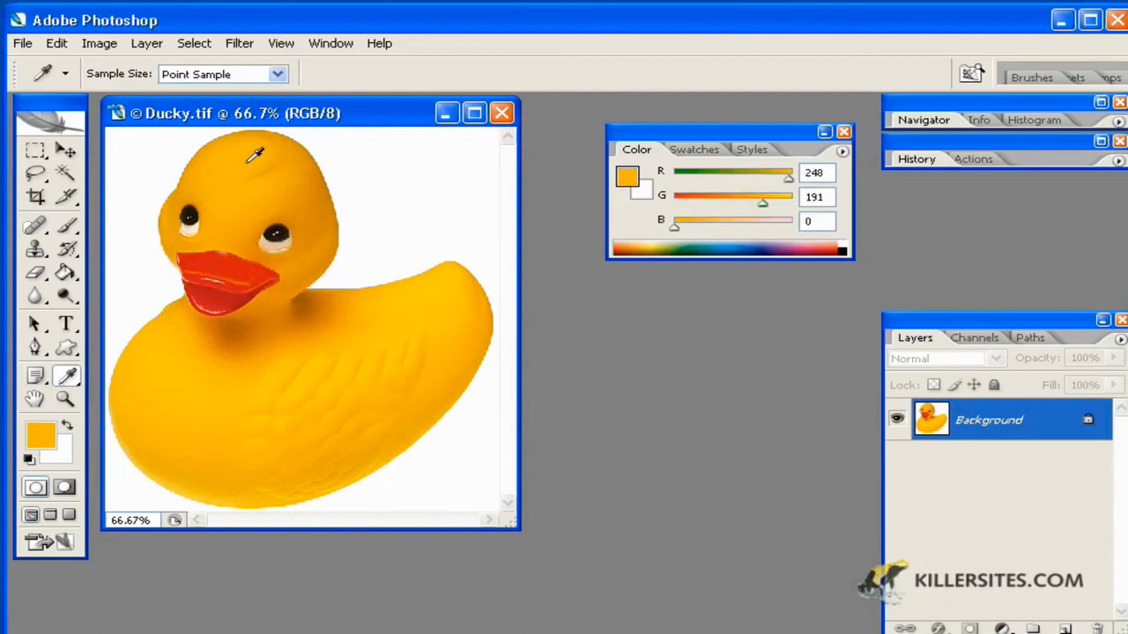
left_click(459, 307)
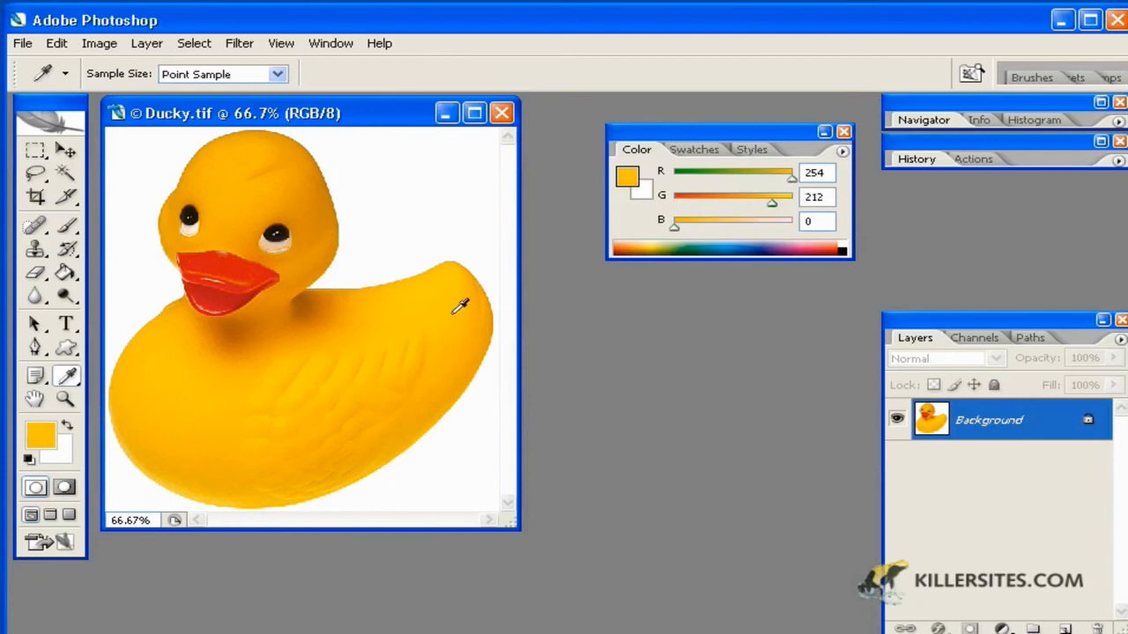
left_click(237, 332)
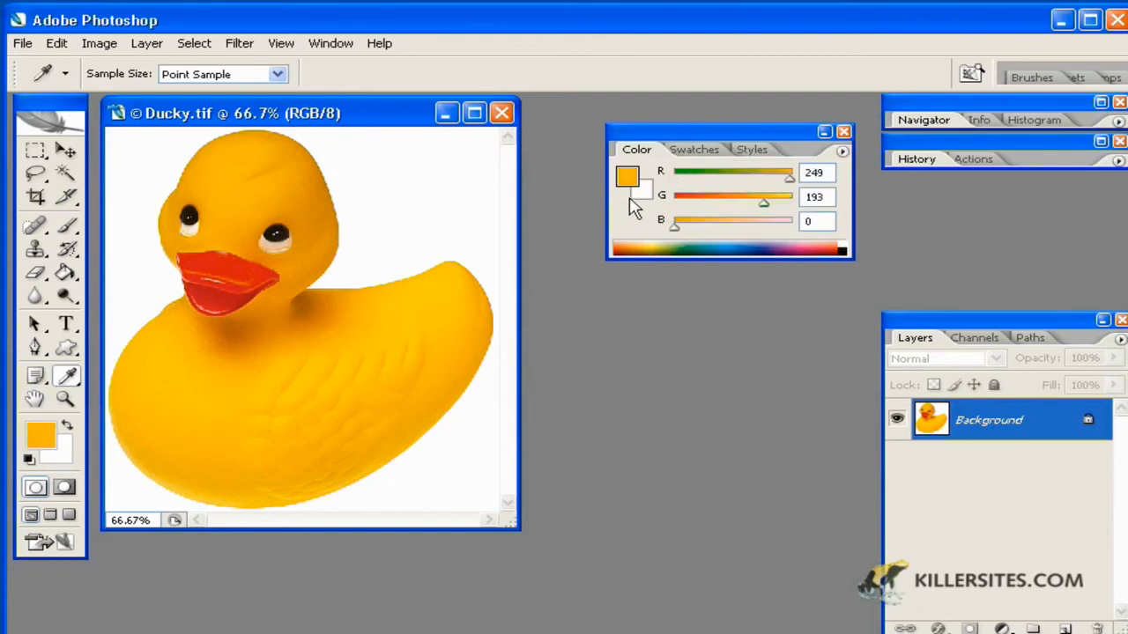
Sample the duck's yellow body as foreground and its orange beak (216, 79, 13) as background.
left_click(211, 251)
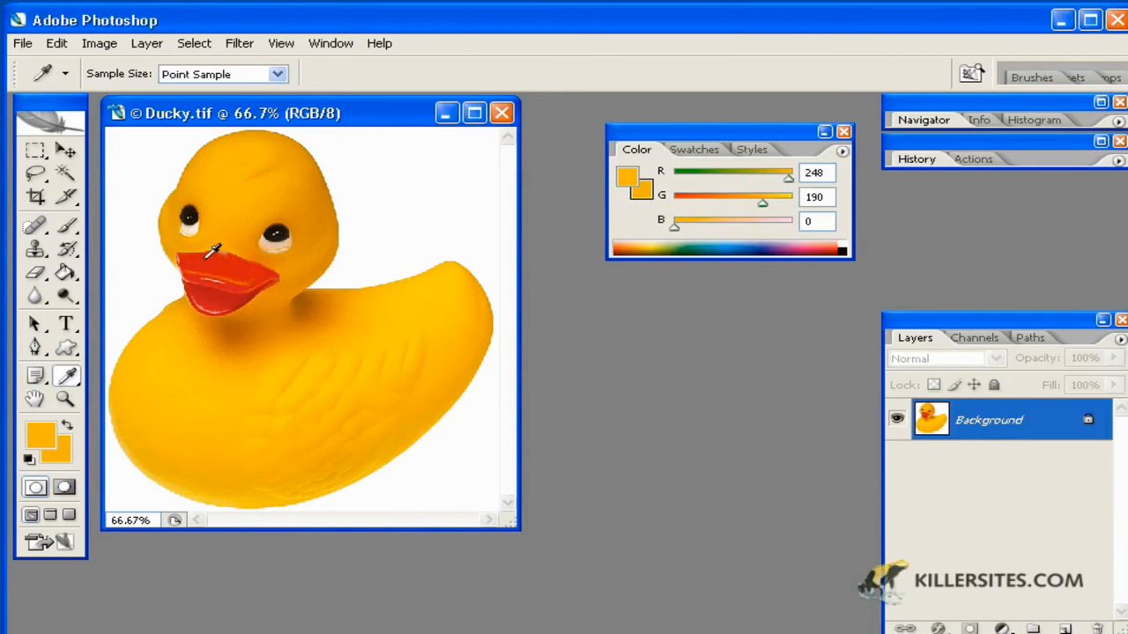
left_click(215, 251)
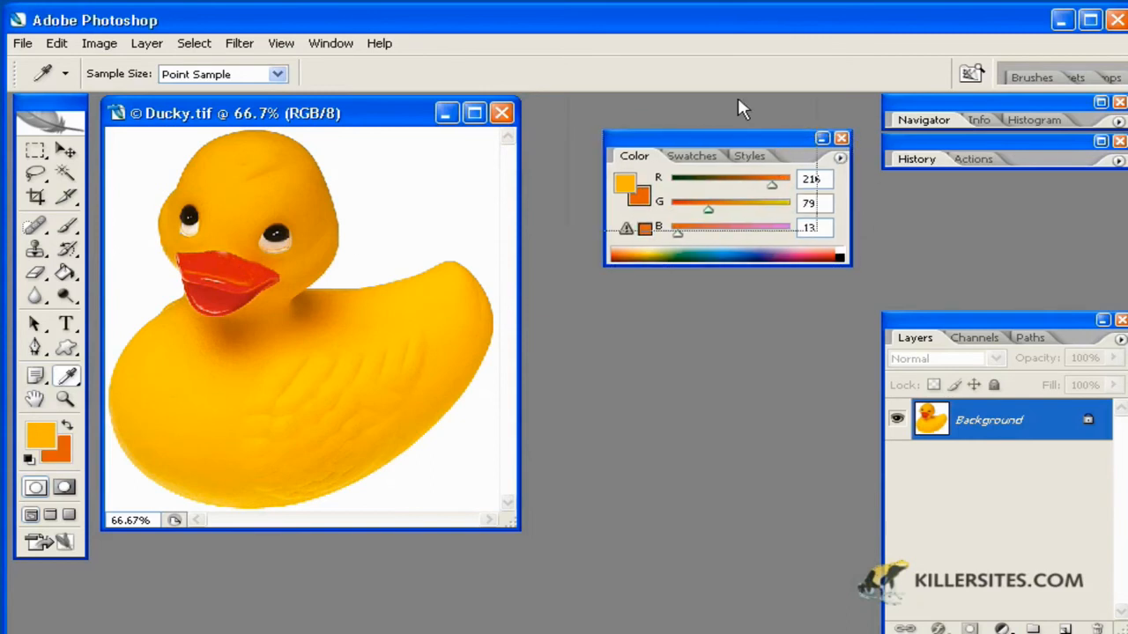
Switch the Color palette to a Grayscale Slider and set the background gray to about 62%.
left_click_drag(723, 137, 731, 159)
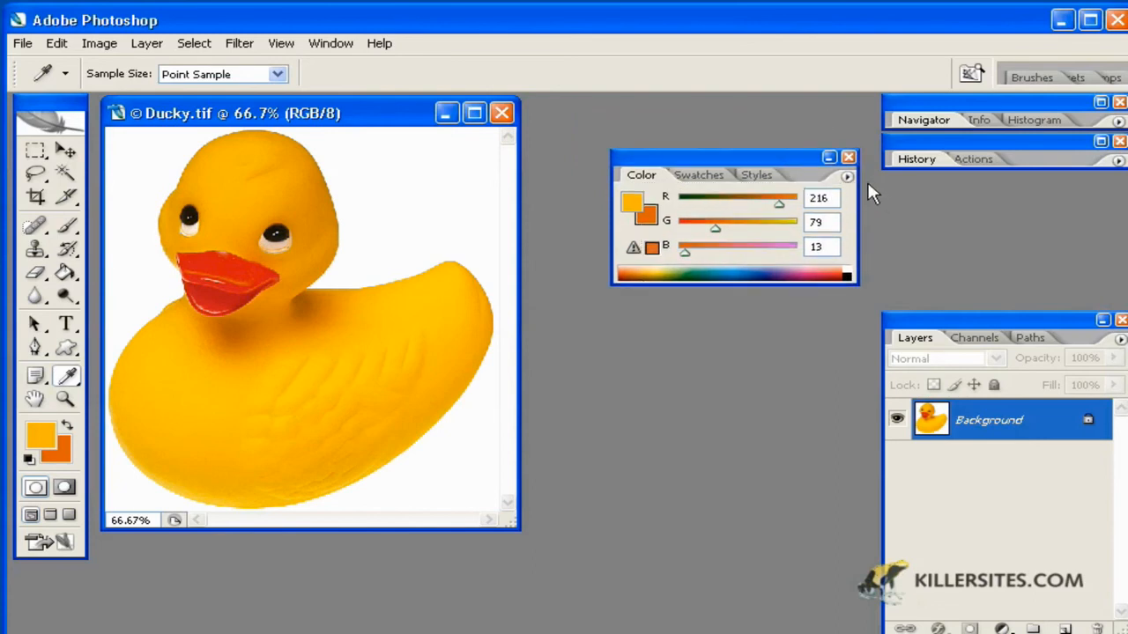
left_click(846, 176)
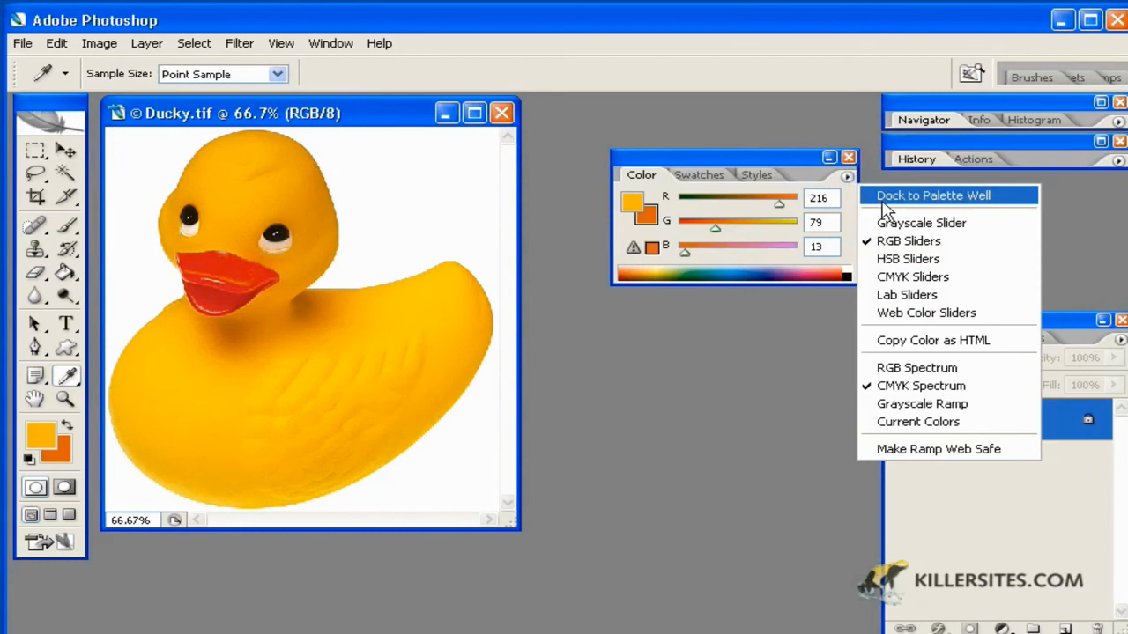
mouse_move(899, 239)
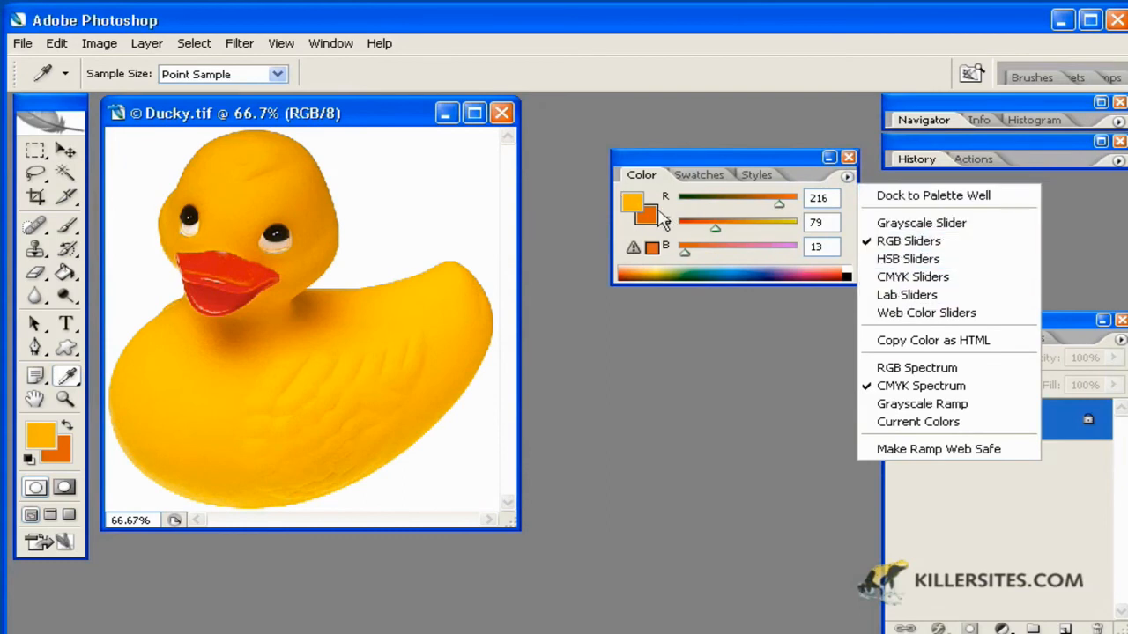
mouse_move(920, 222)
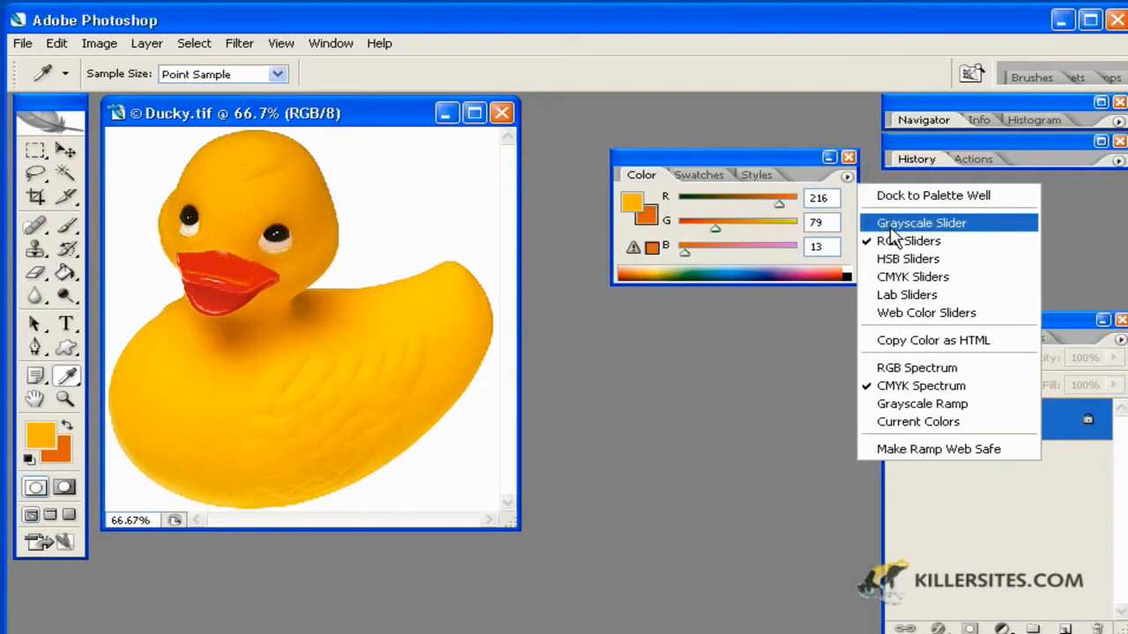
left_click(920, 222)
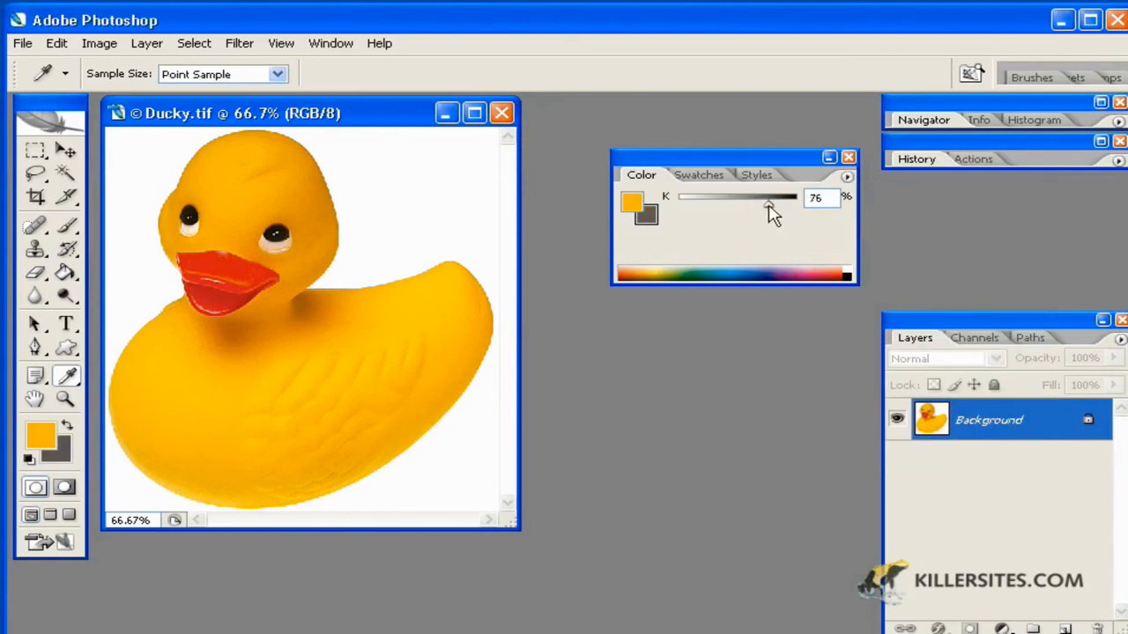
left_click_drag(768, 198, 751, 197)
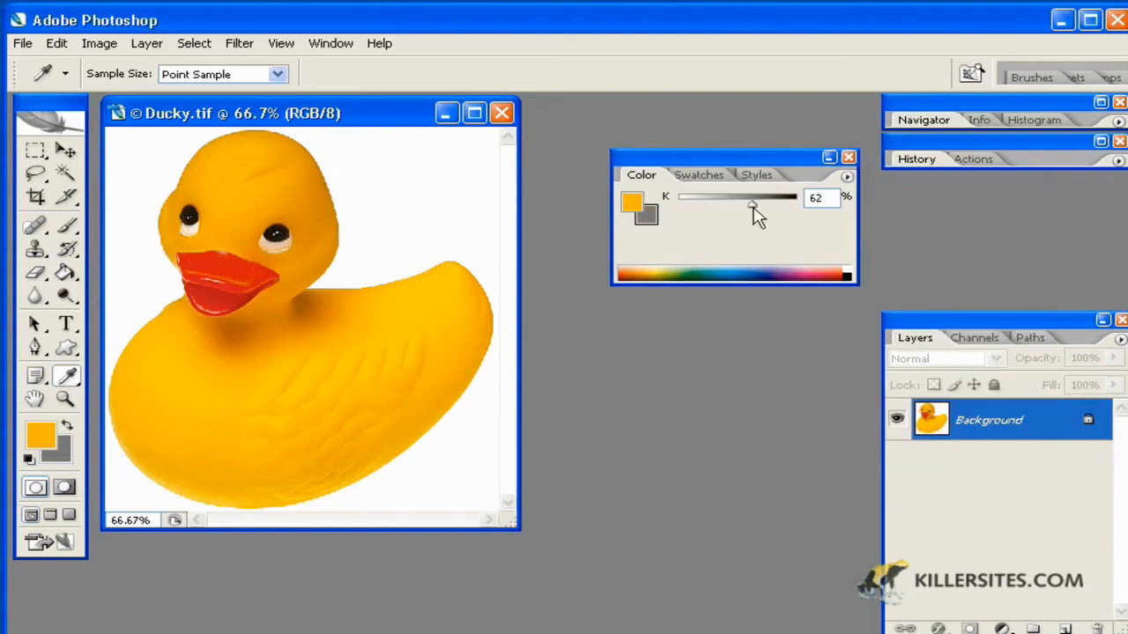
left_click(846, 176)
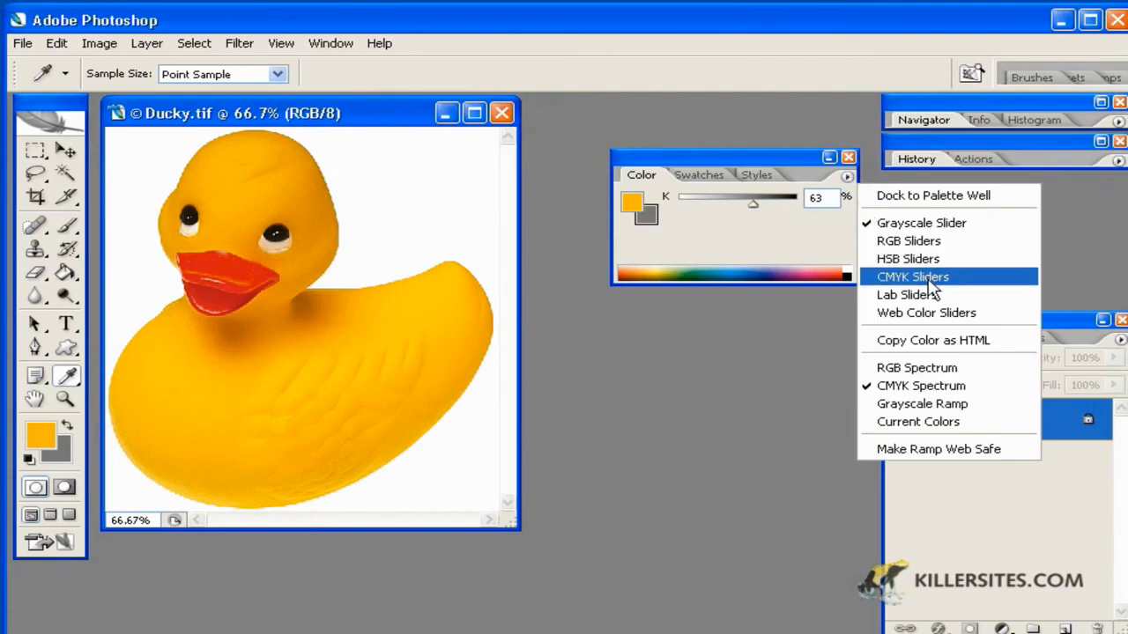
Use Web Color Sliders to make the background a muted green (117, 153, 117), then return to RGB Sliders.
left_click(907, 240)
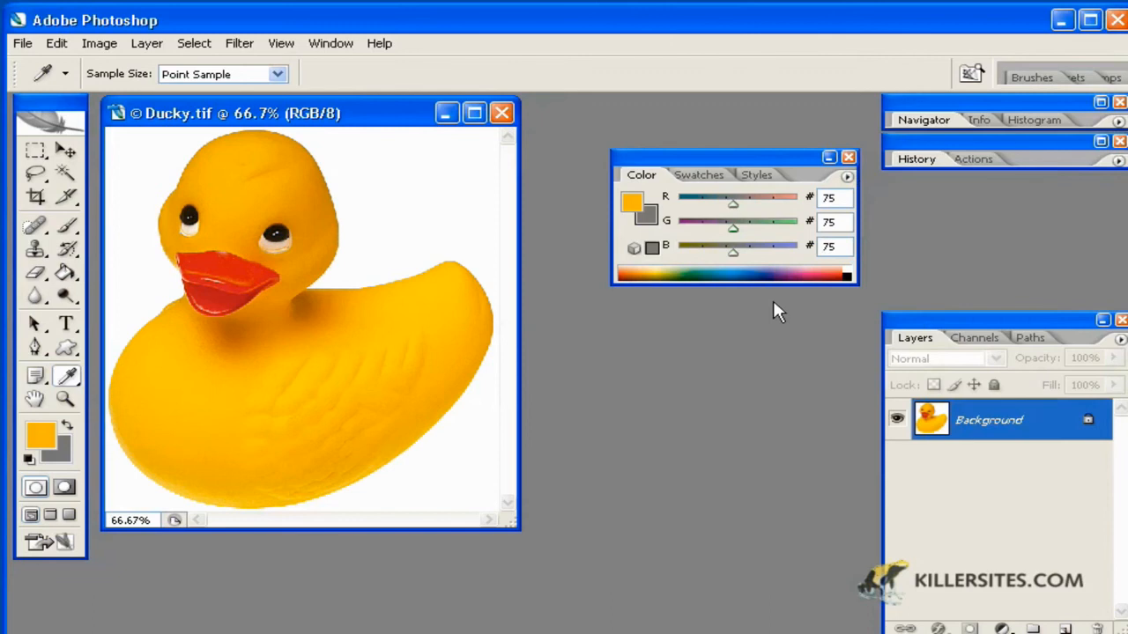
left_click_drag(733, 229, 749, 229)
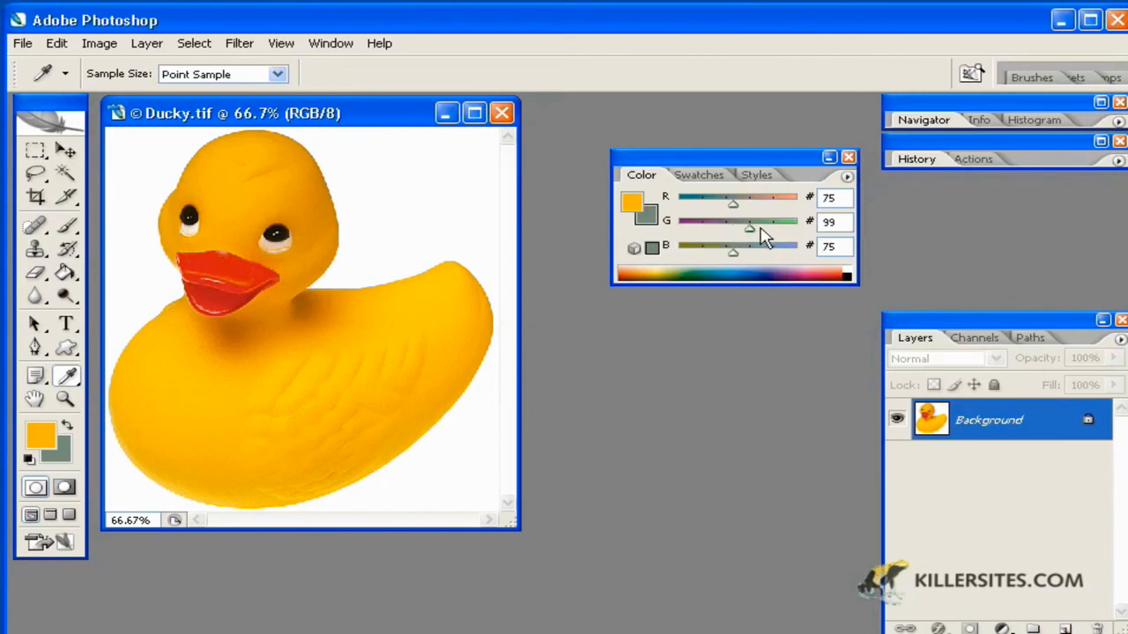
mouse_move(747, 238)
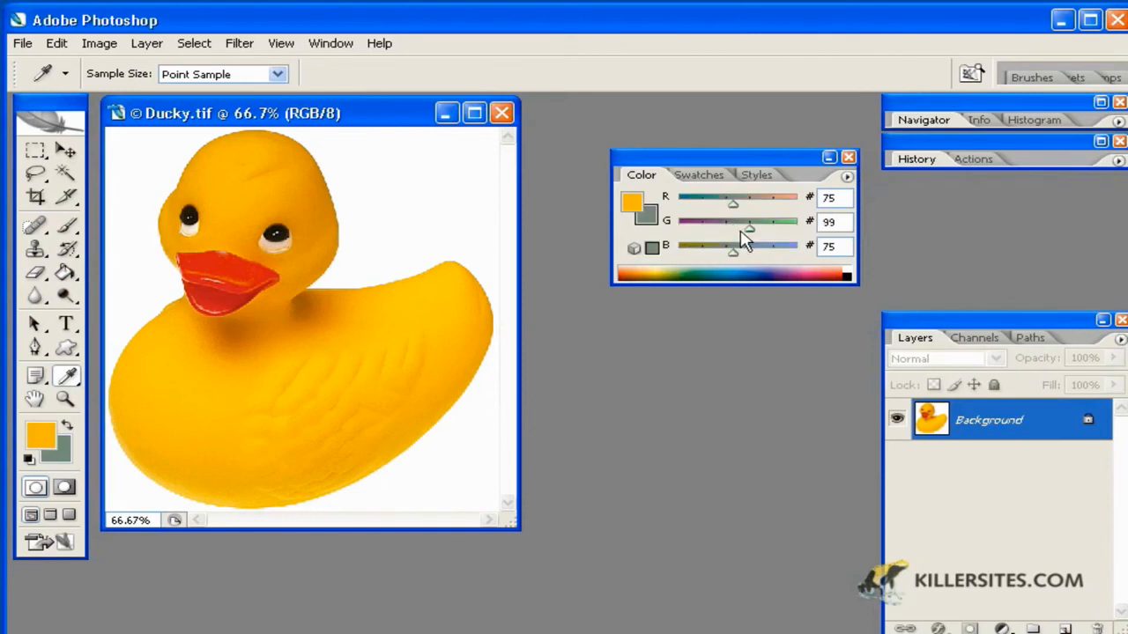
left_click(845, 176)
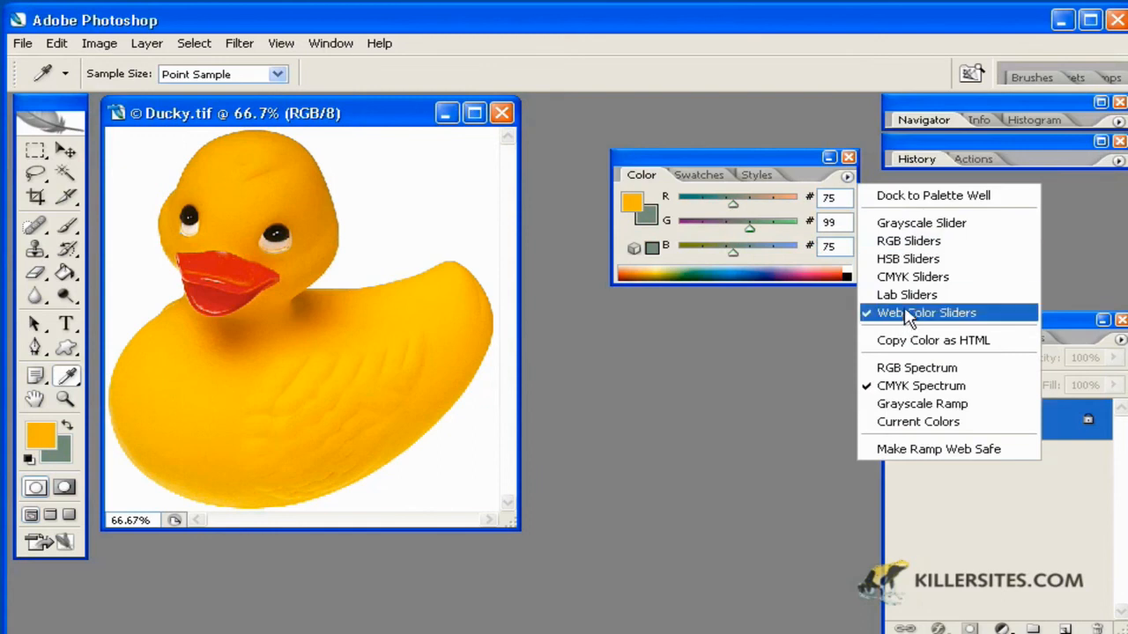
left_click(909, 240)
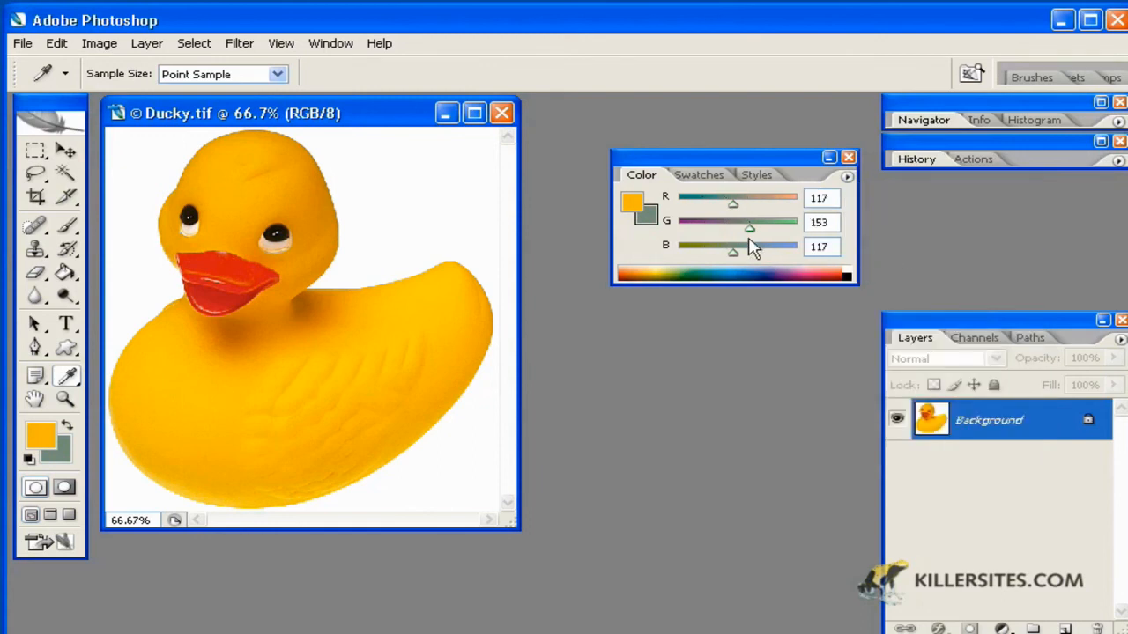
mouse_move(784, 250)
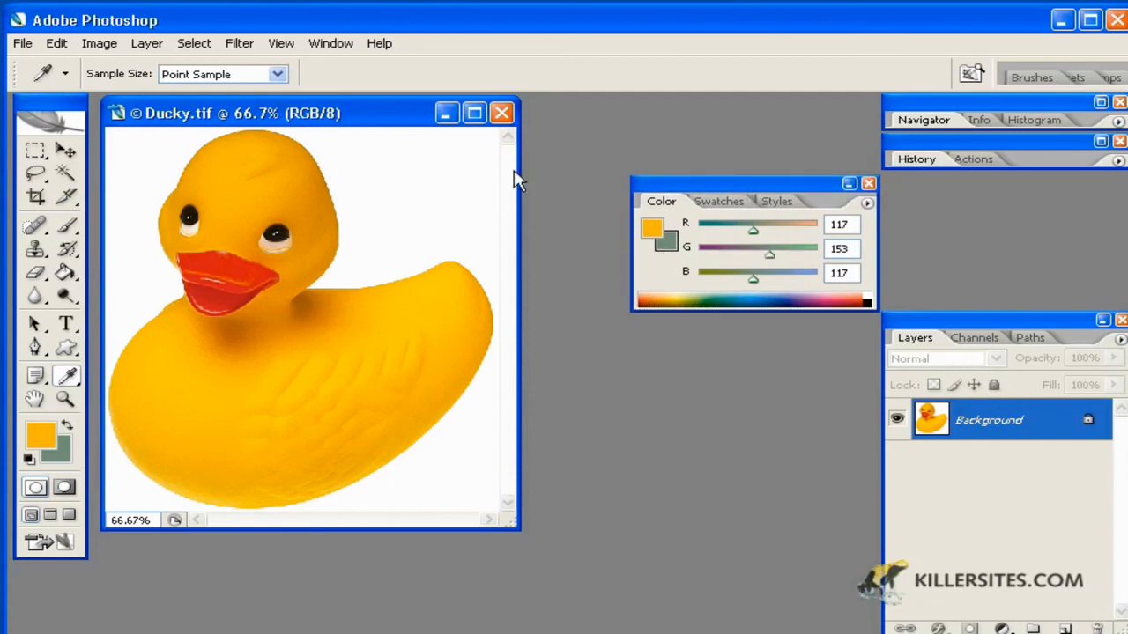
mouse_move(621, 238)
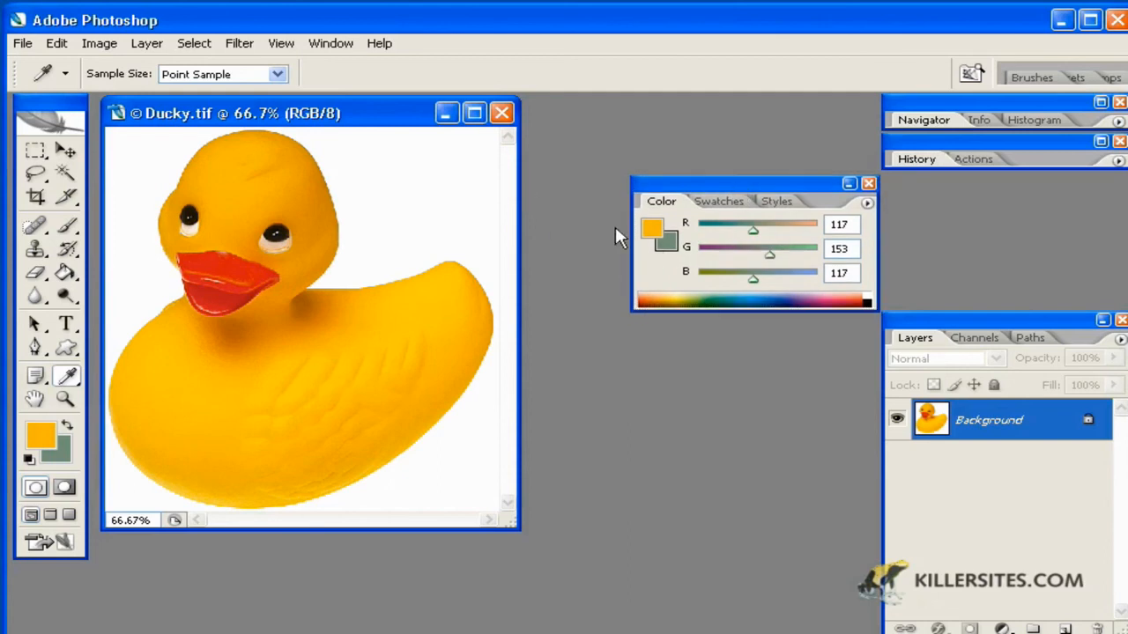
mouse_move(925, 194)
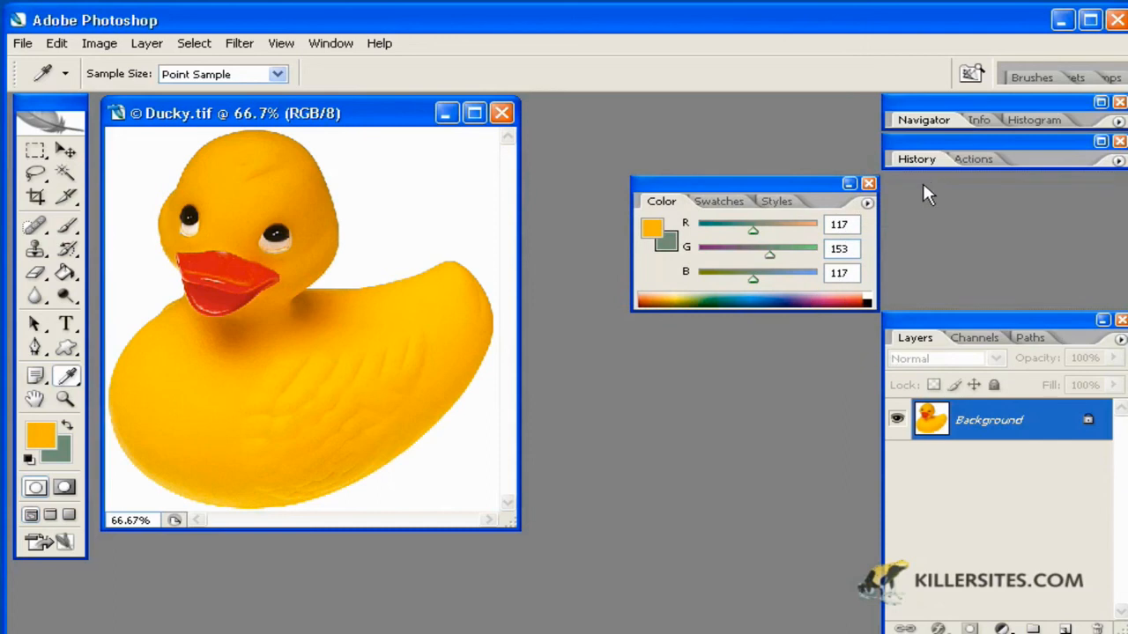
Dock the Color palette back into the palette well beneath History.
left_click_drag(754, 183, 1005, 198)
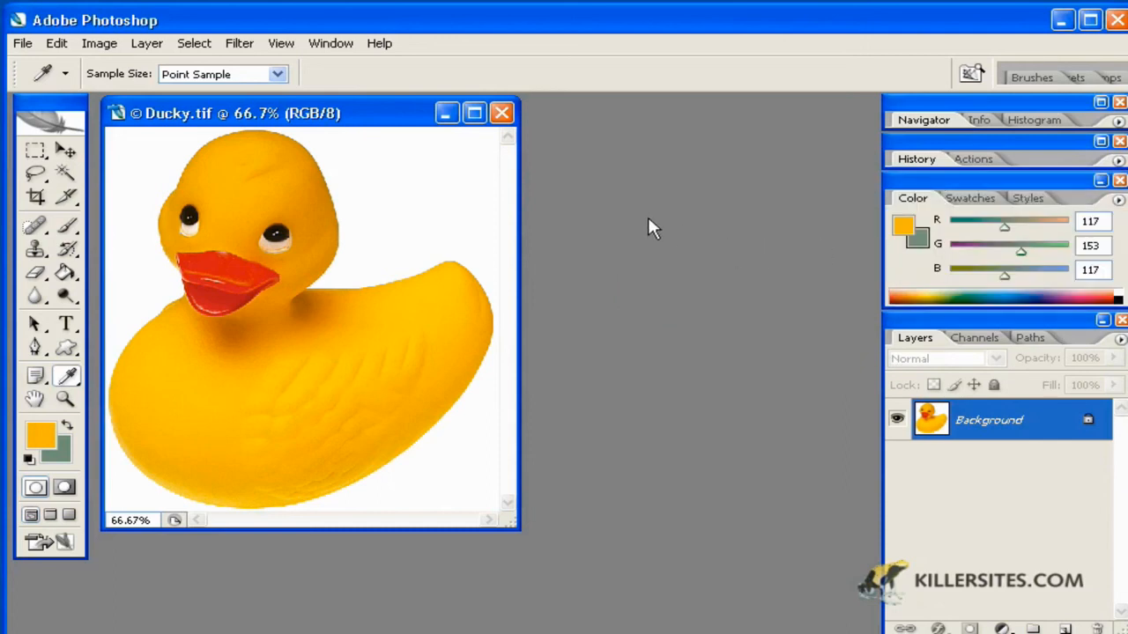